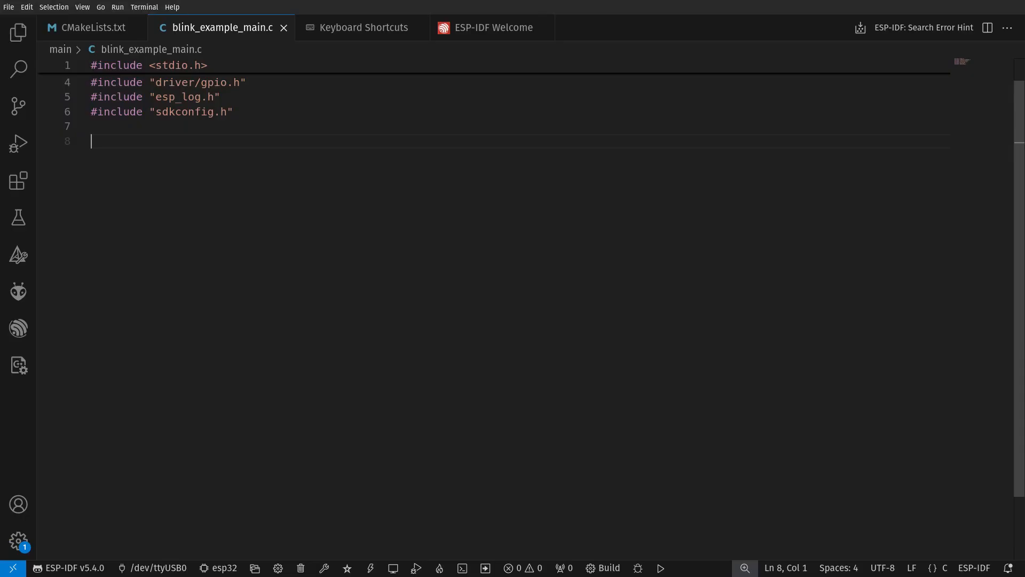
text(#define BLINK_GPIO GPIO_NUM_32)
text(#define BUTTON_G)
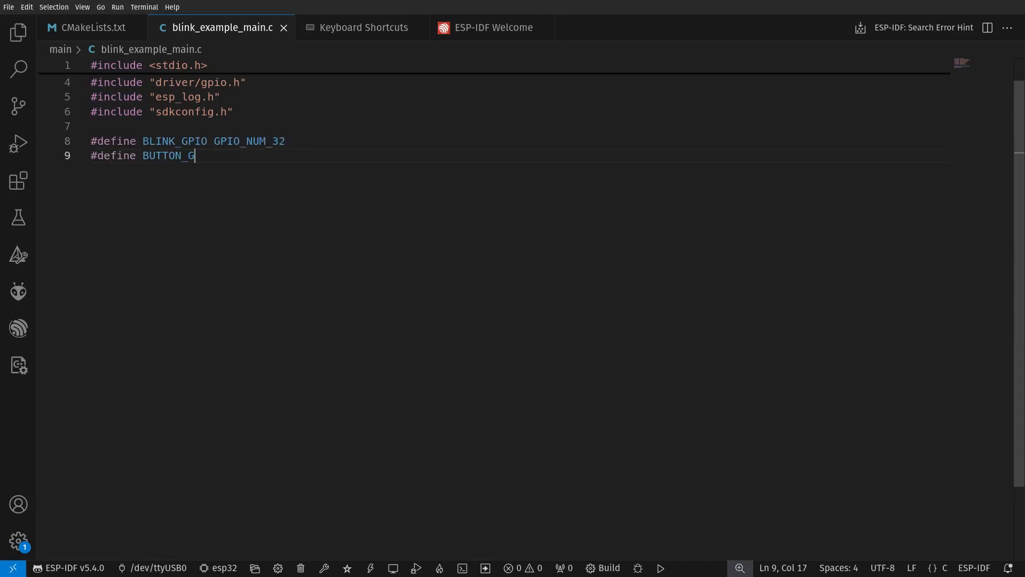
text(PIO GPIO_NUM_33)
text(void Blin)
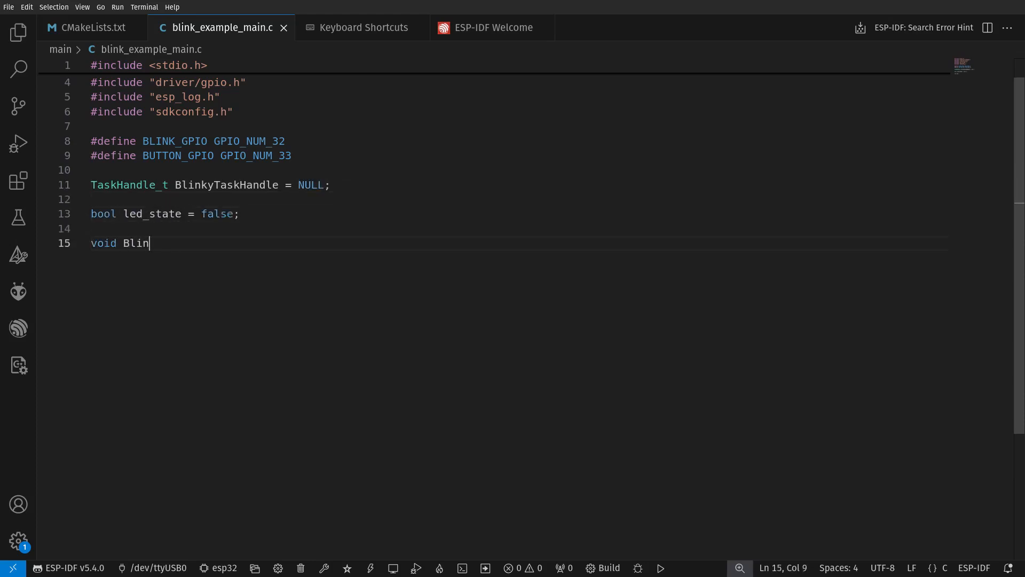
text(ky_Task(void *arg))
text(gpio_set_level(BLI)
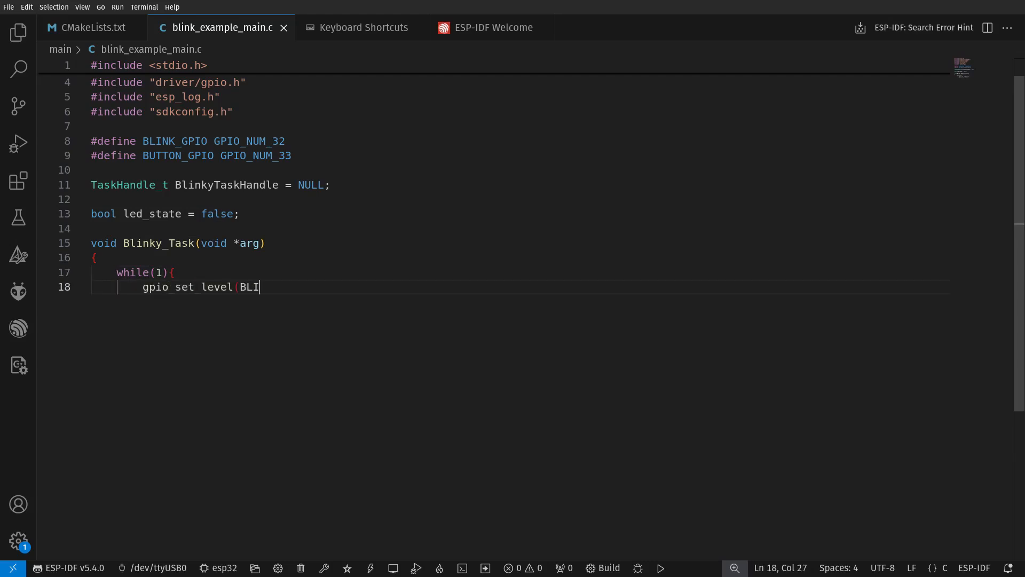
text(NK_GPIO, led_state);)
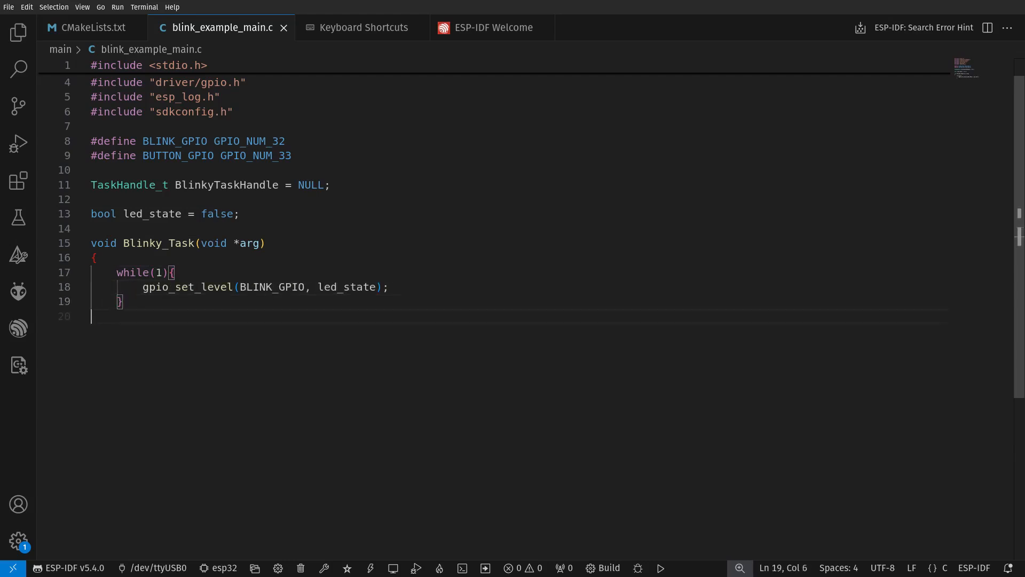
text(static void IRAM_ATTR gpio_isr_handler(void* arg))
text(led_s)
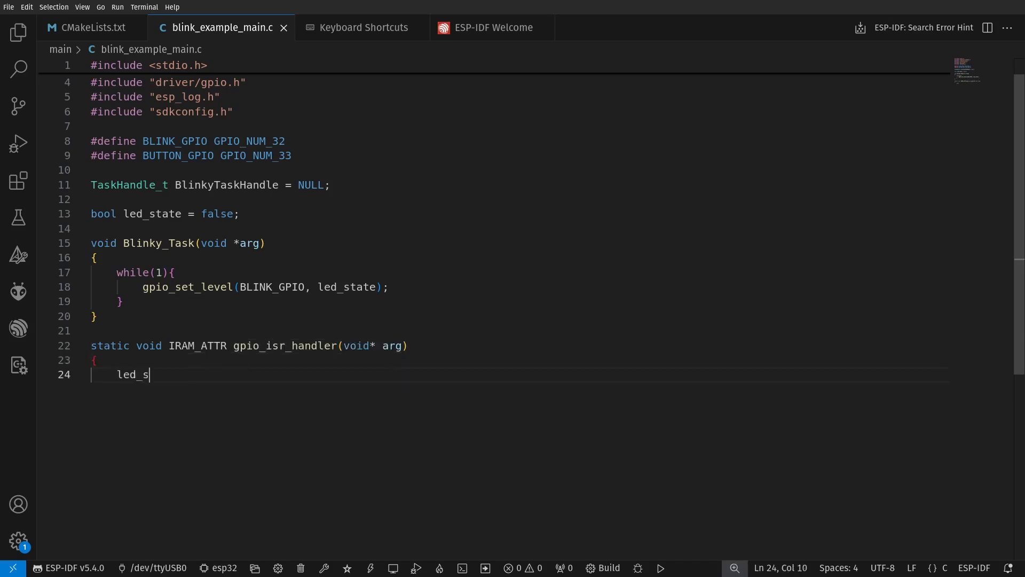
text(tate = !led_state;)
text(esp_rom_gpio_pad_select_gpio(BLINK_GPIO);)
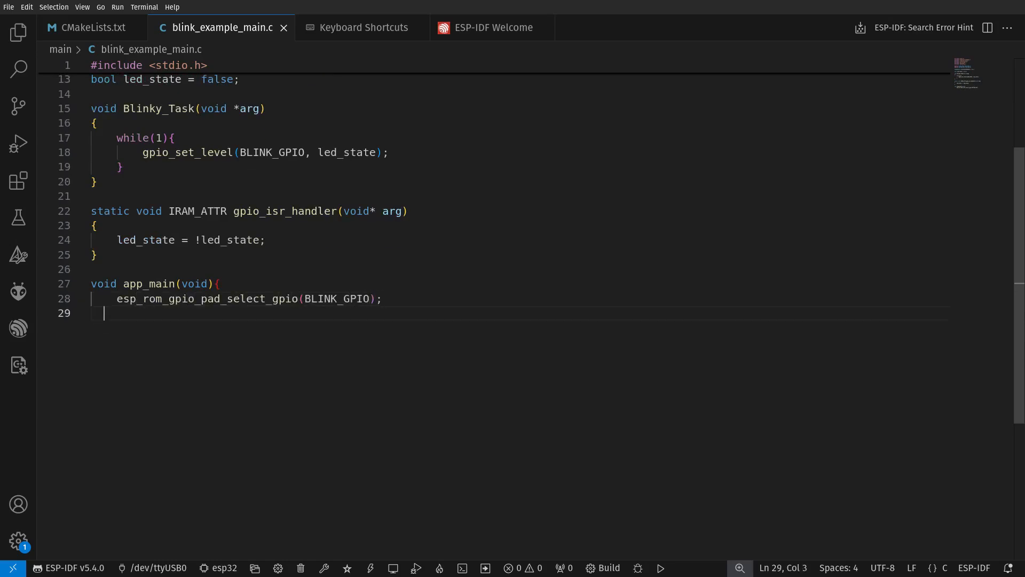
text(gpio_set_direction(BLINK_GPIO,)
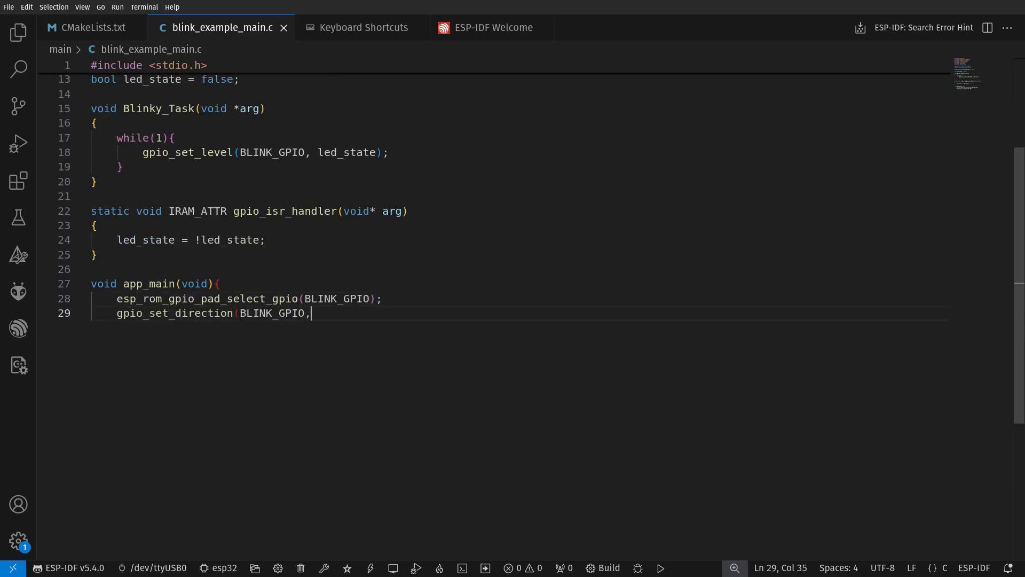
text(GPIO_MODE_OUTPUT);)
text(gpio_set_direction(BUTTO)
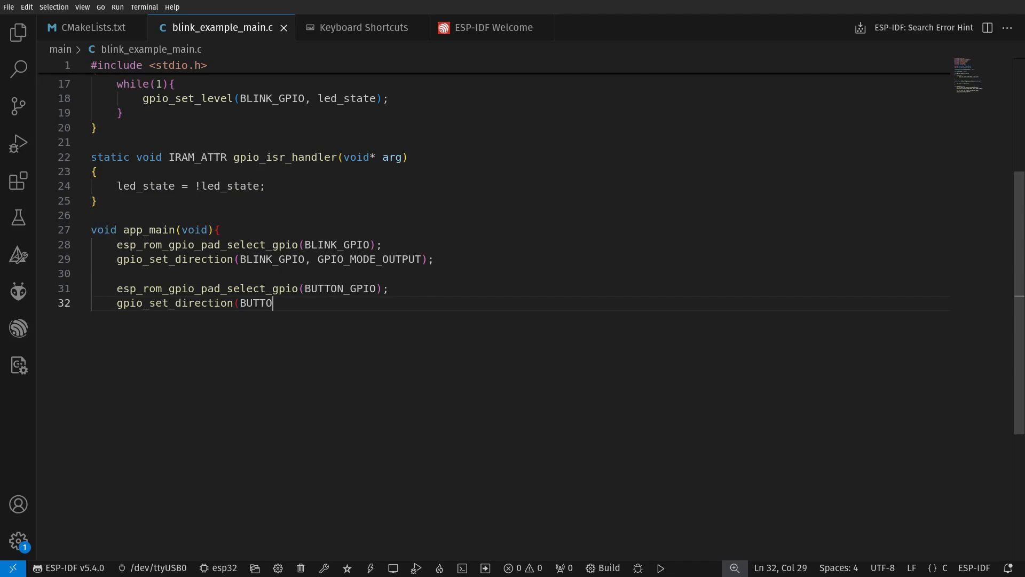
text(N_GPIO, GPIO_MODE_INPUT);)
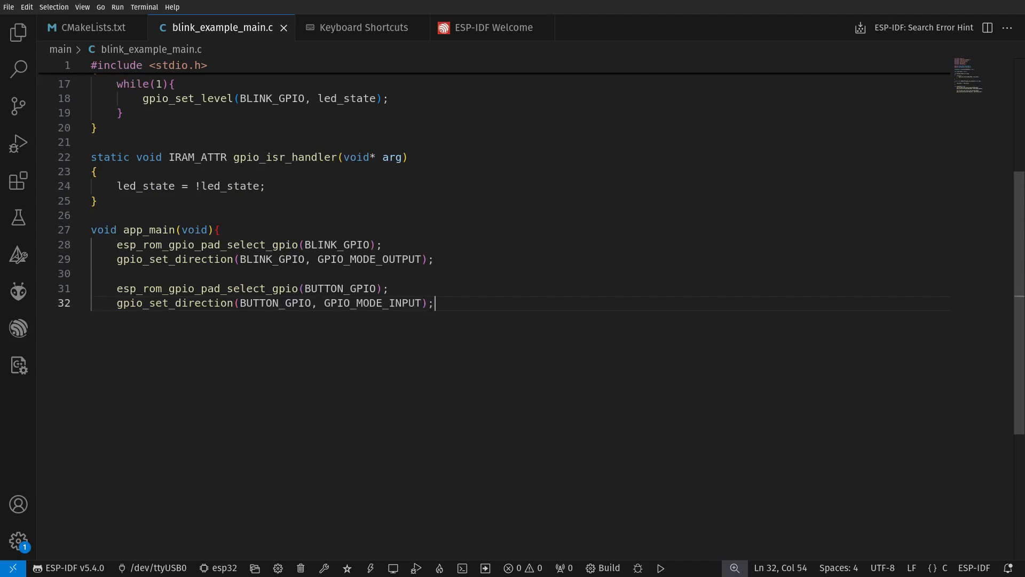
text(gpio_pullup_en(BUTTON_GPIO);)
text(gpio_pulldown_dis(BUTTON)
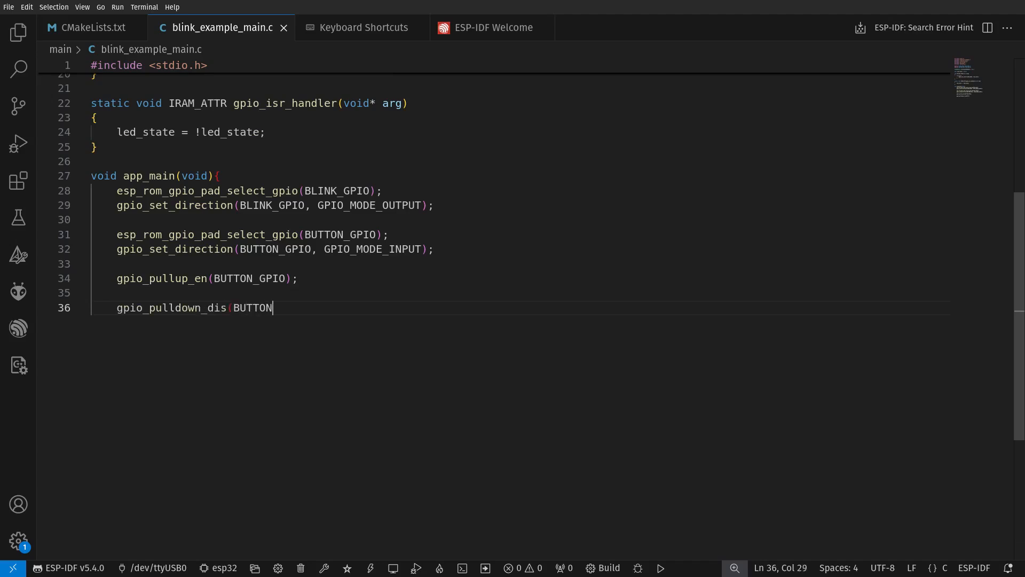
text(_GPIO);)
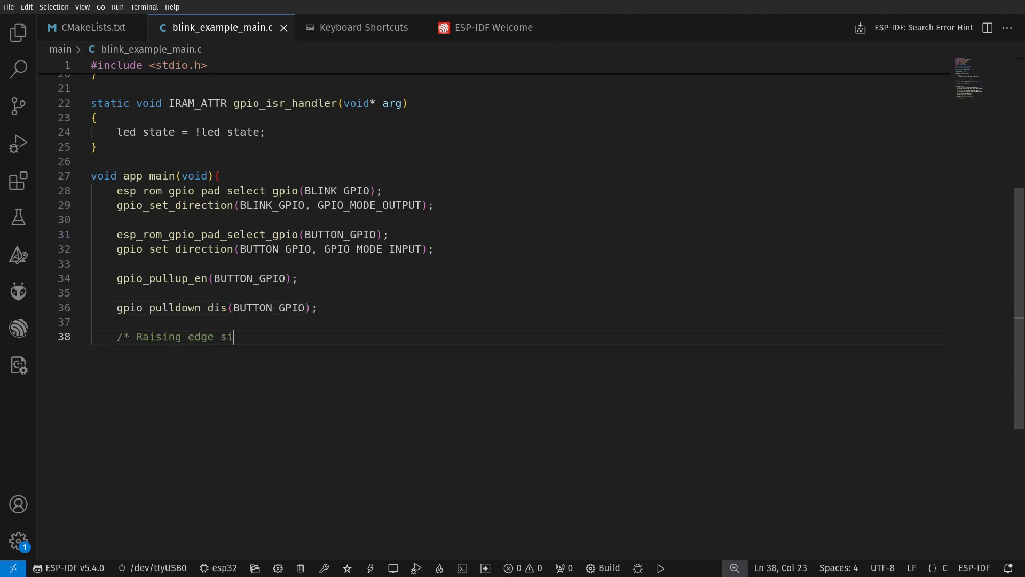
text(gnal will trigger our interrupt */)
text(gpio_set_intr_type(BUTT)
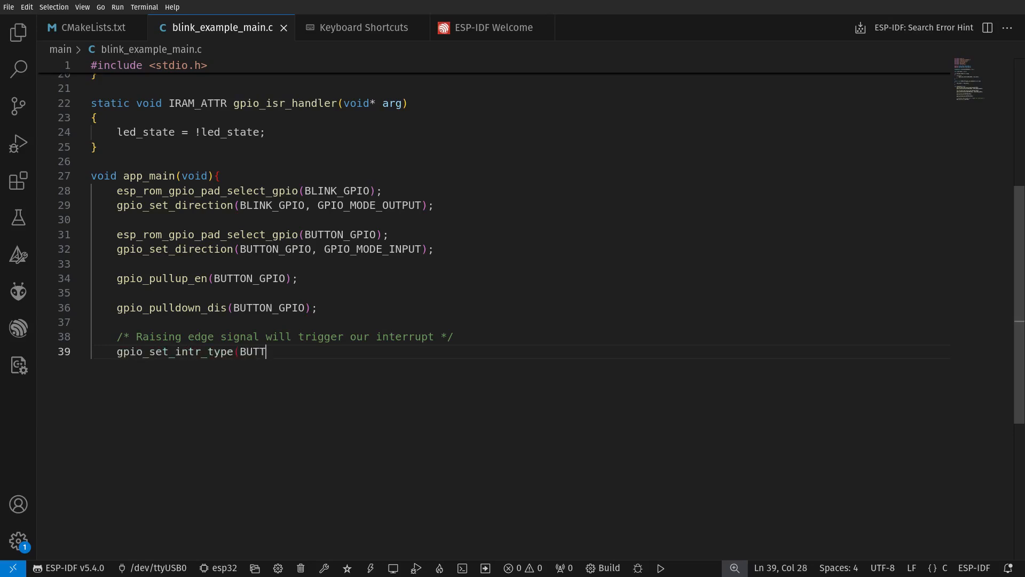
text(ON_GPIO, GPIO_INTR_POSEDGE);)
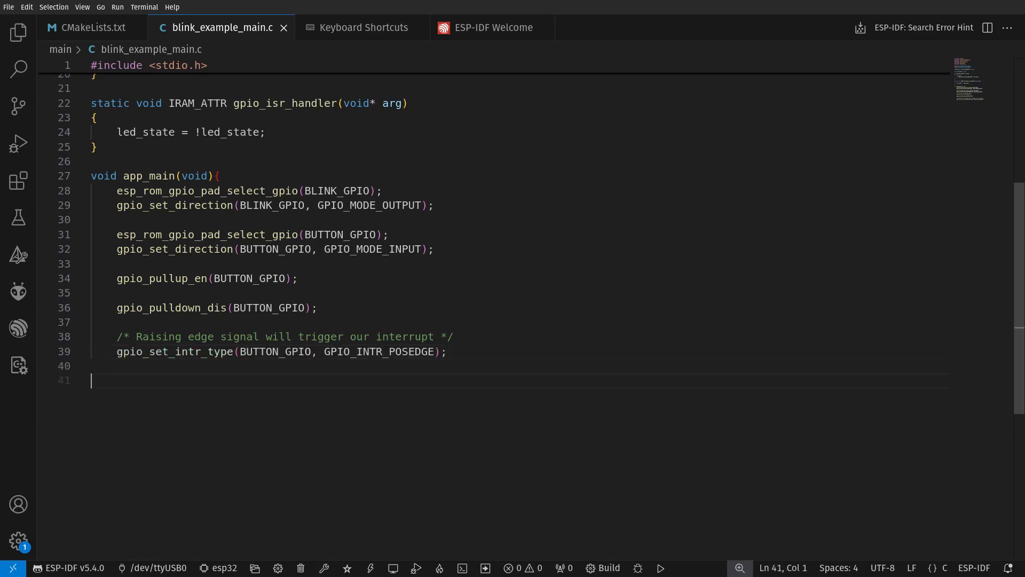
text(/* install gpio isr servic)
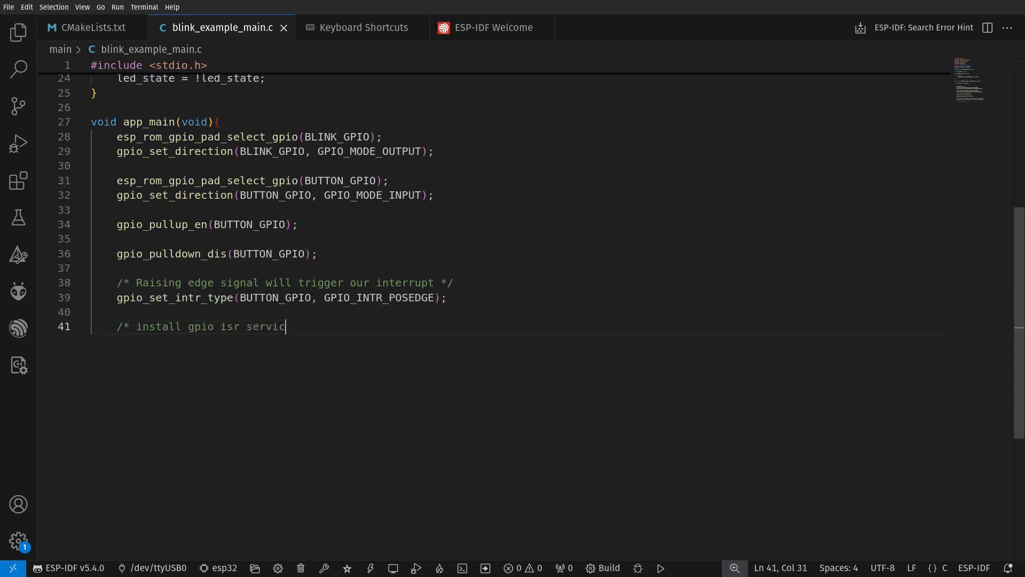
text(e to default values */)
text(gpio_install_isr_service(0);)
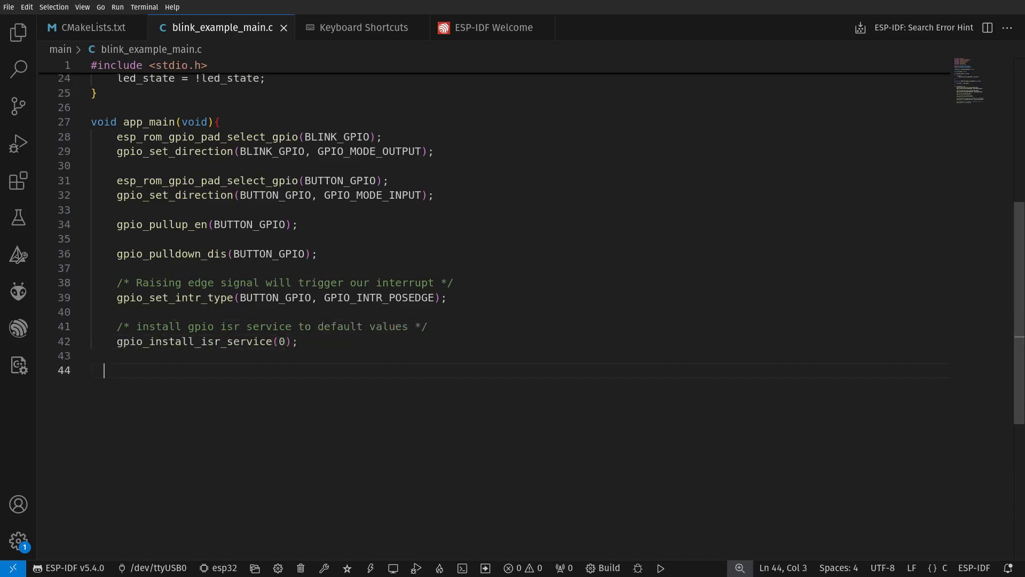
text(/* Attach the ISR to the GPIO interrupt */)
text(gpio_isr_han)
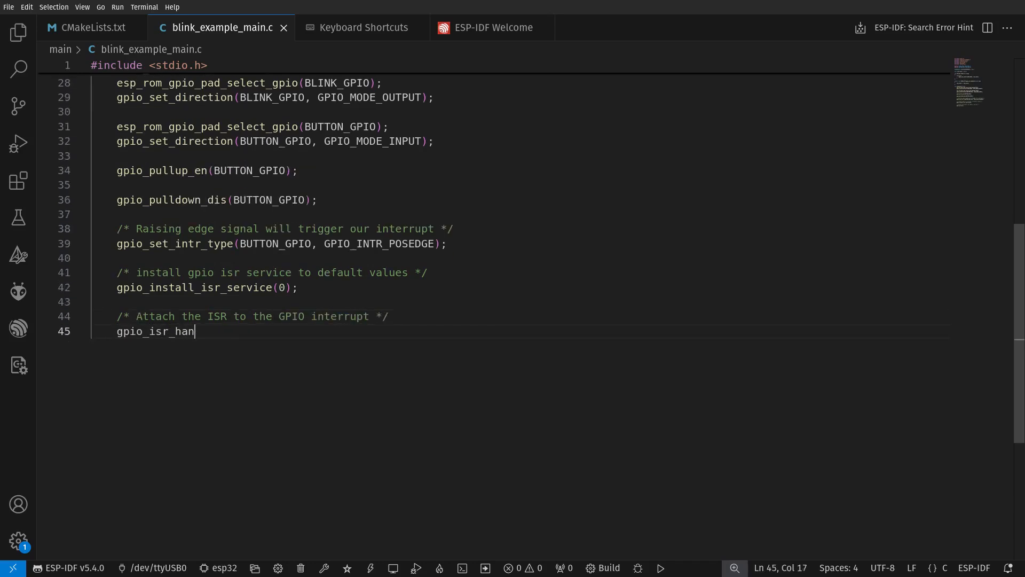
text(dler_add(BUTTON_GPIO, gpio_isr_handler, NULL);)
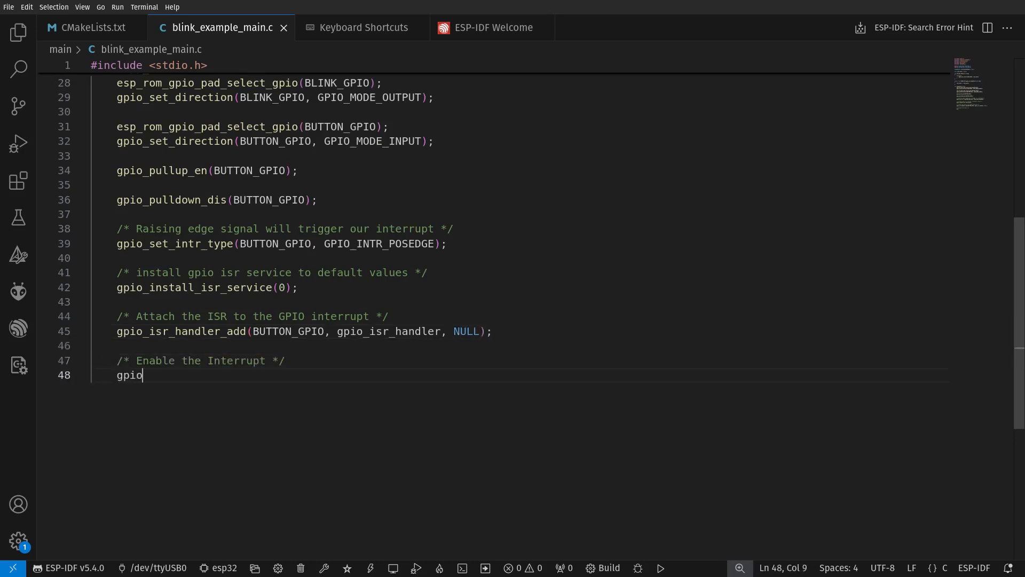
text(_intr_enable(BUTTON_GPIO);)
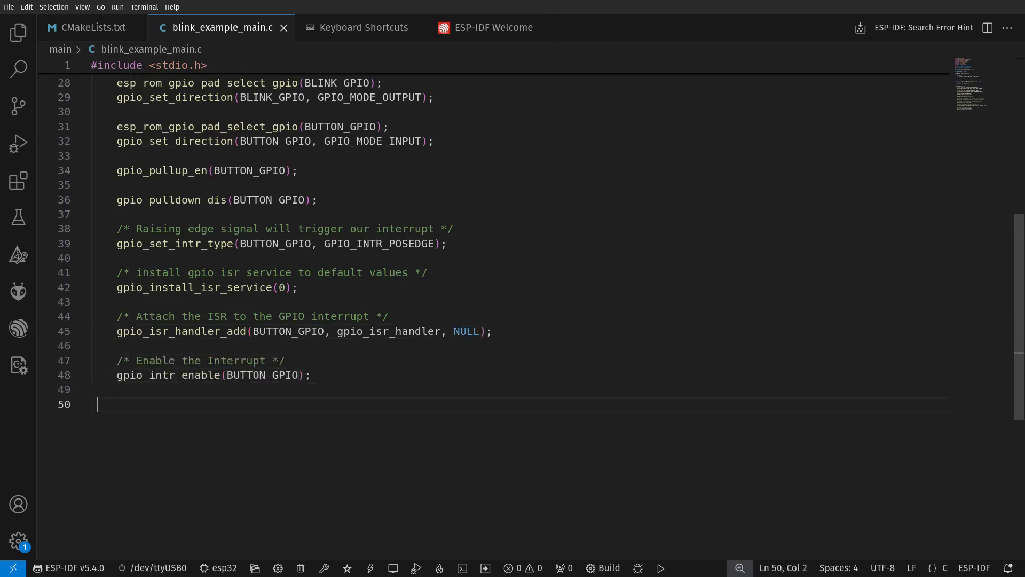
text(xTaskCreatePinnedToCore(Blin)
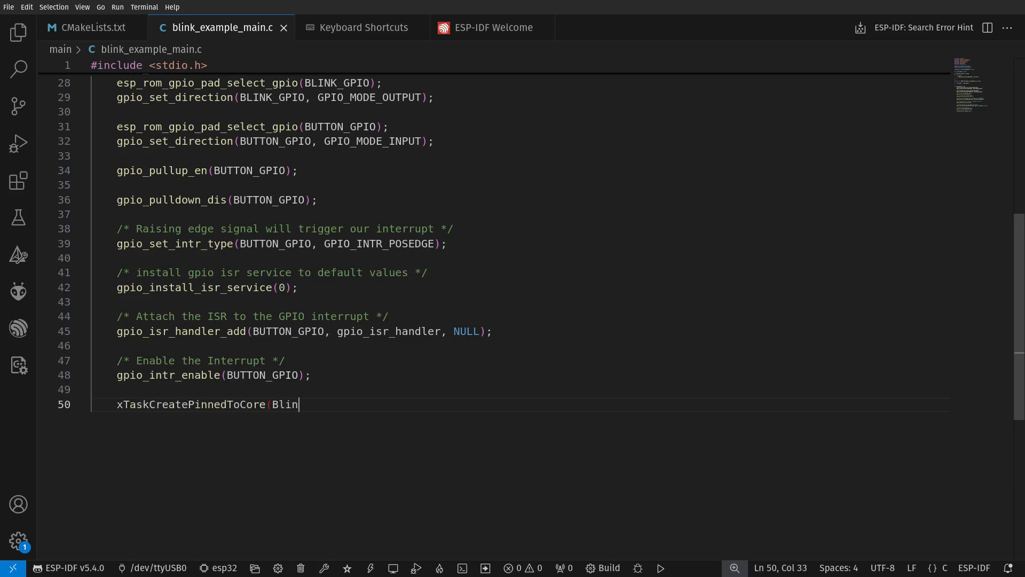
text(ky_Task, "Blinky", 4096,)
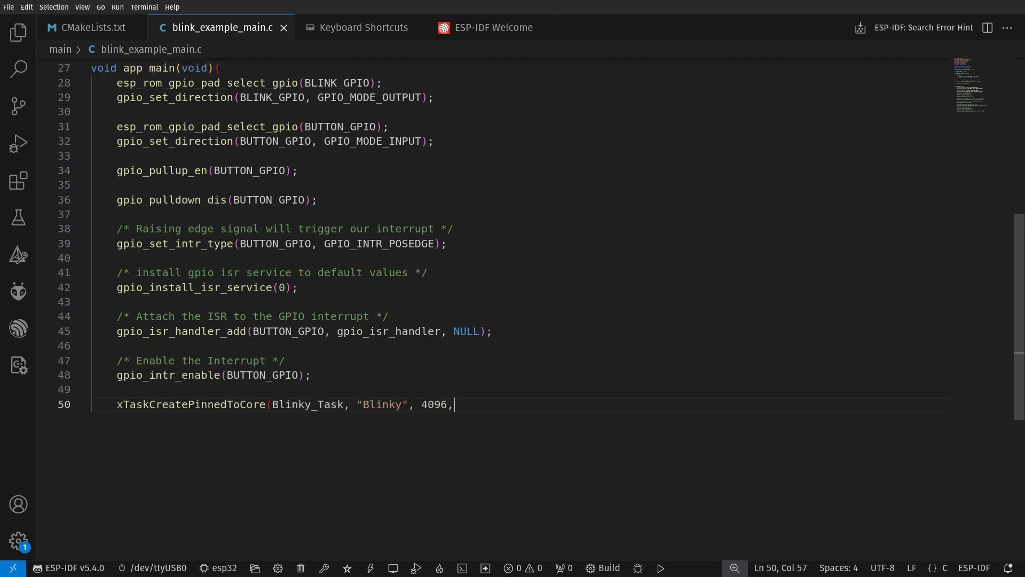
text(NULL, 10, &BlinkyTaskHand)
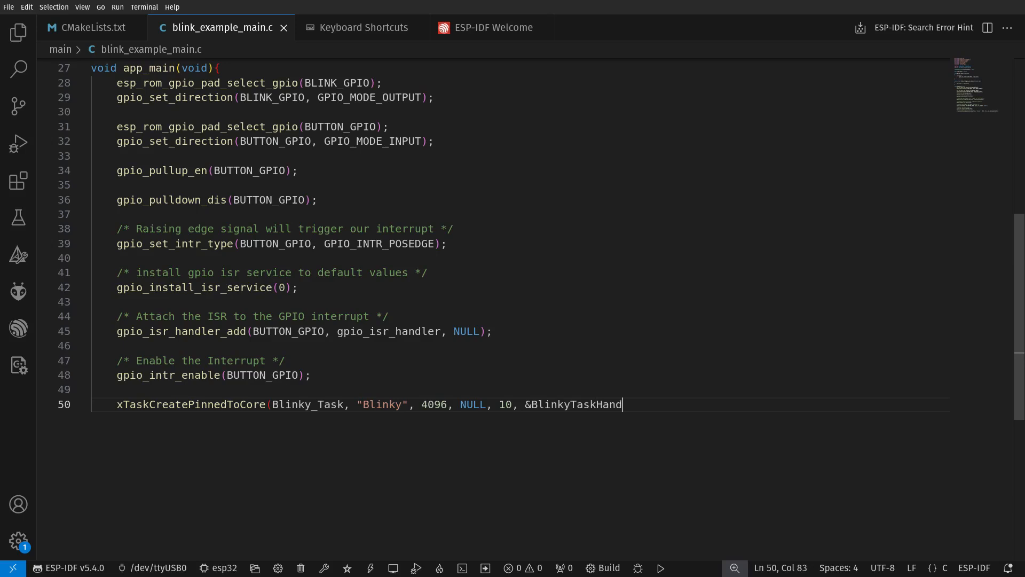
text(le, 0);  // Core 0)
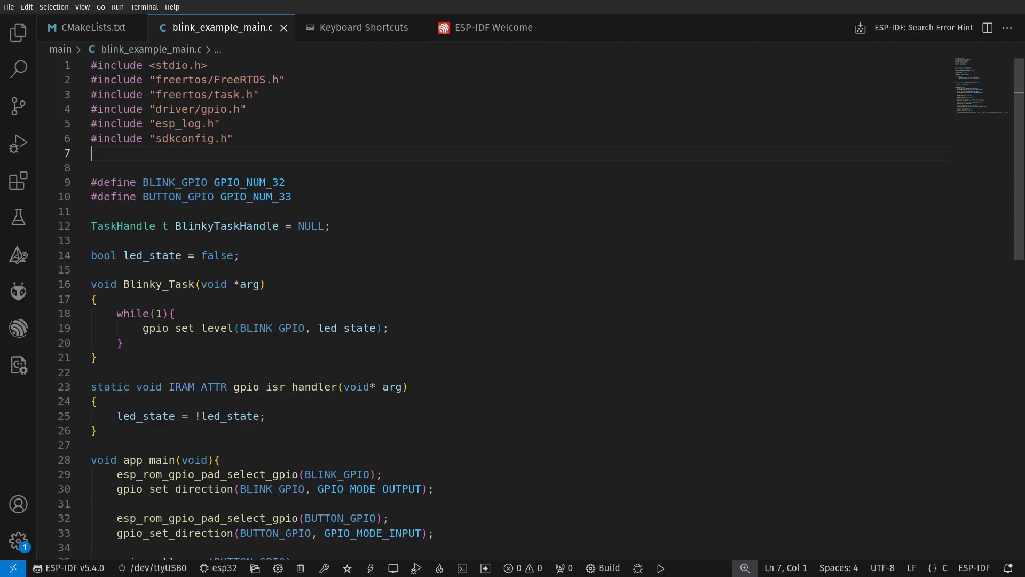
text(#include "freertos/queue.h")
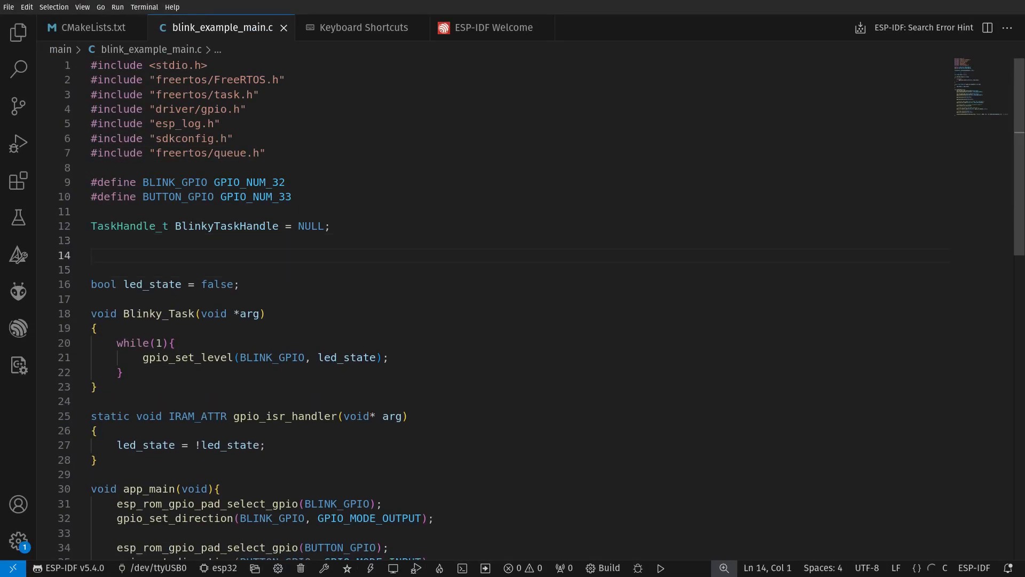
text(QueueHandle_t myQueue;)
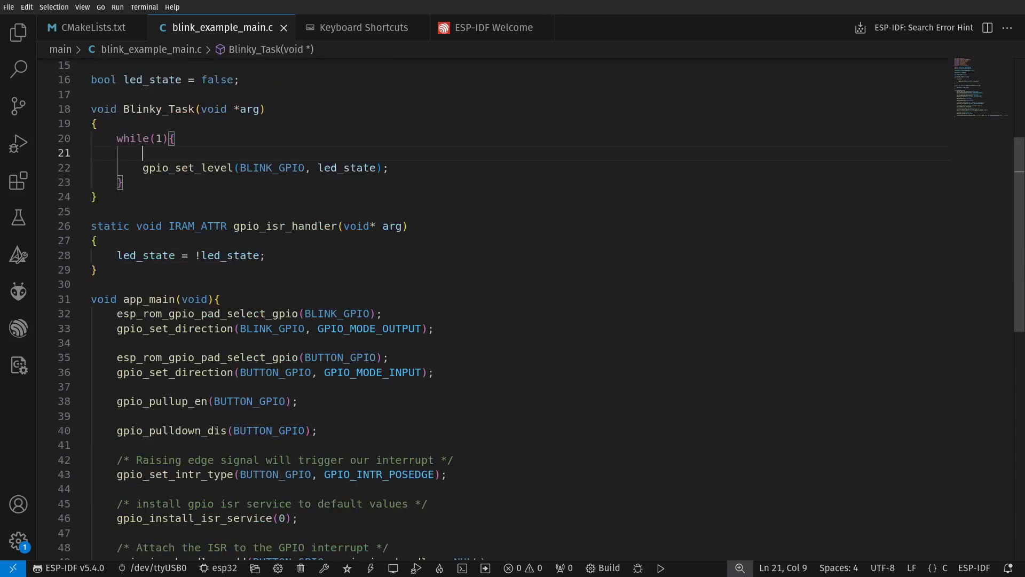
text(if(xQueueReceive(myQueue, &led_state, portMAX_DELAY)))
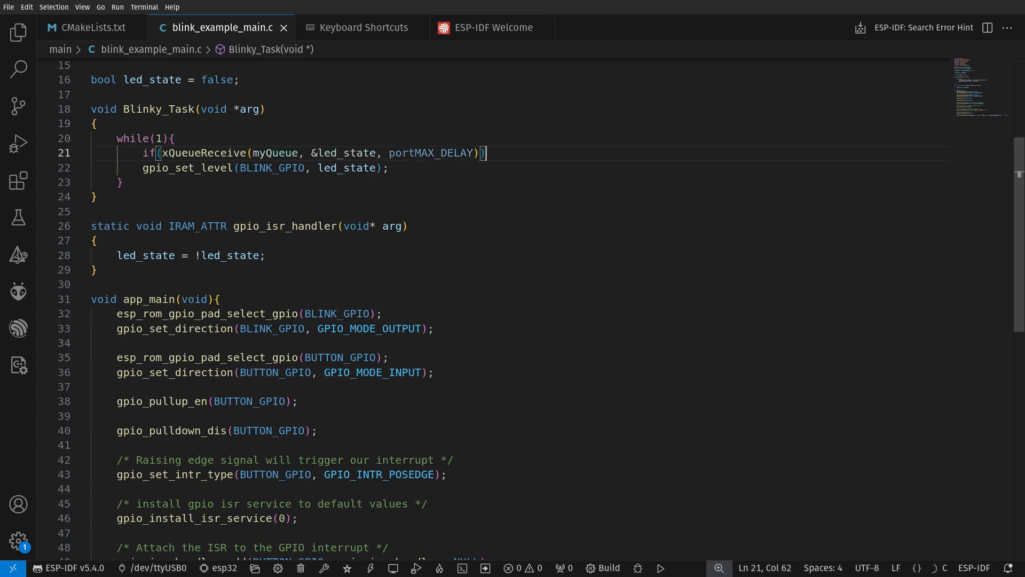
text({)
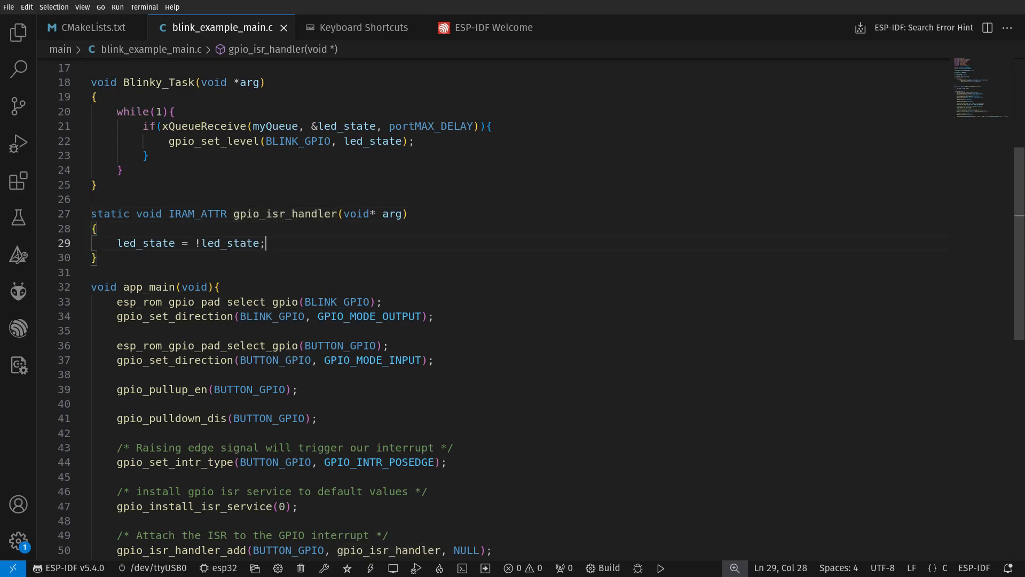
text(xQueueSendFr)
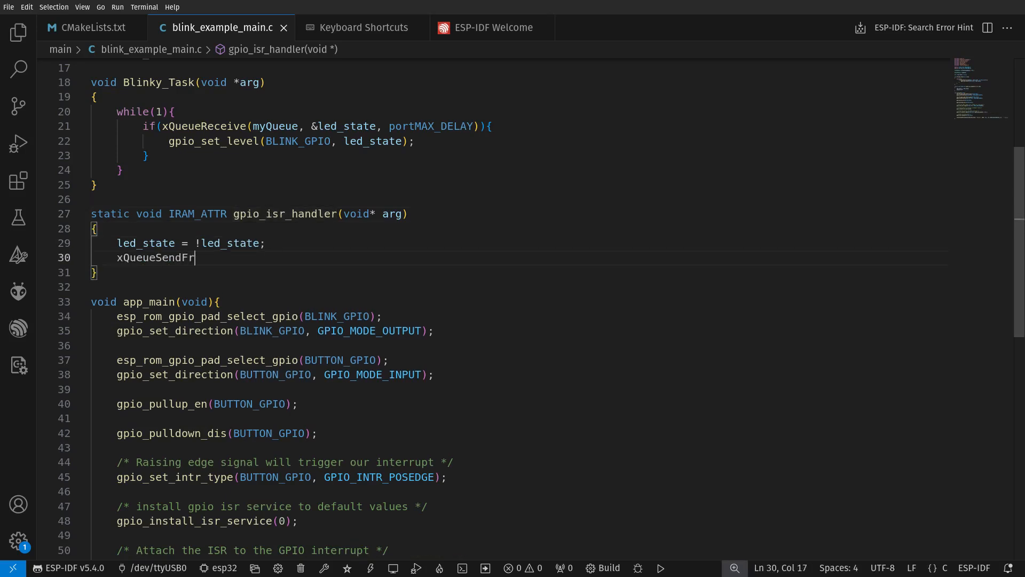
text(omISR(myQueue, &led_state, NULL);)
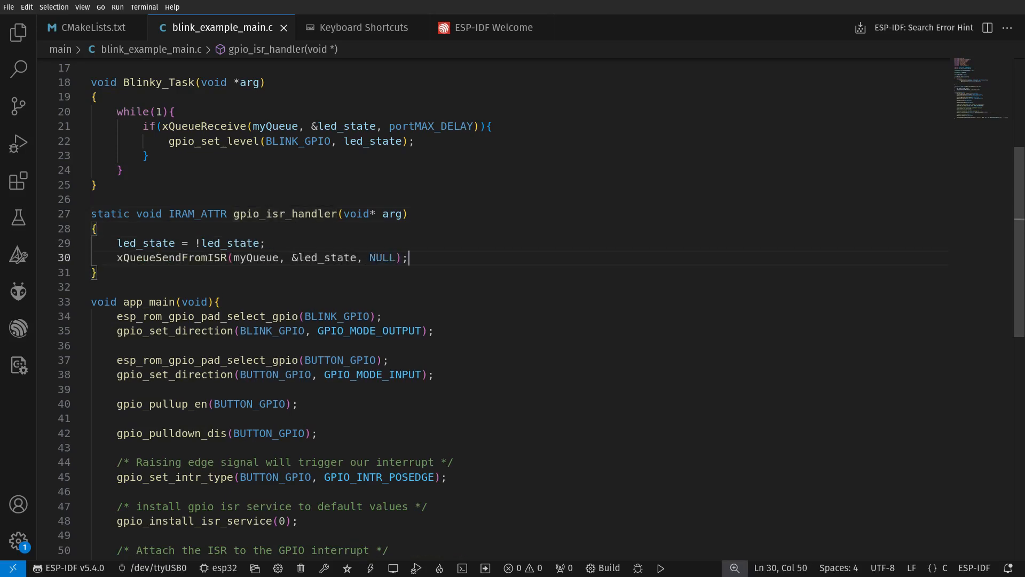
scroll(down, 3)
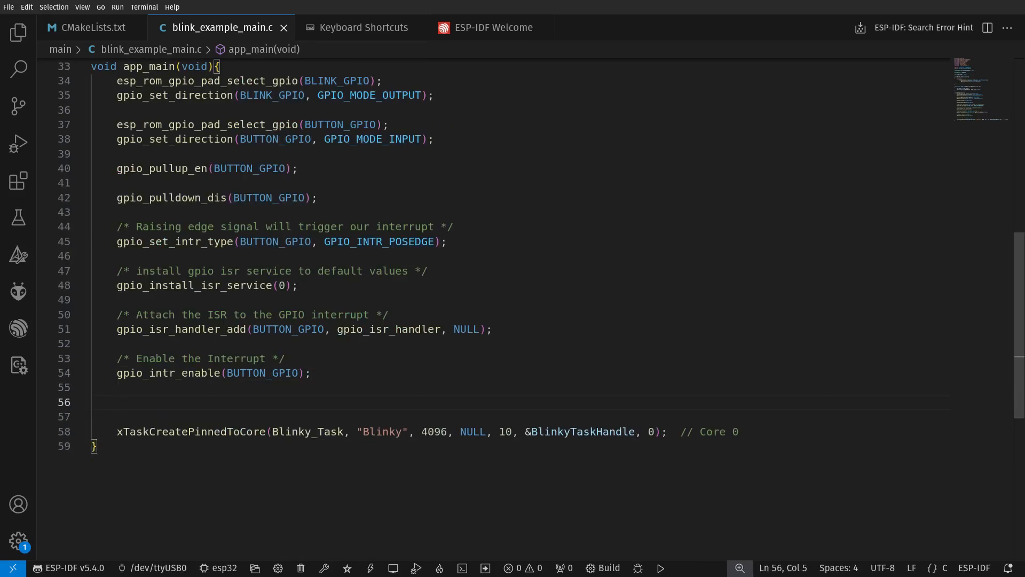
text(myQueue = xQueueCreate(3, sizeof)
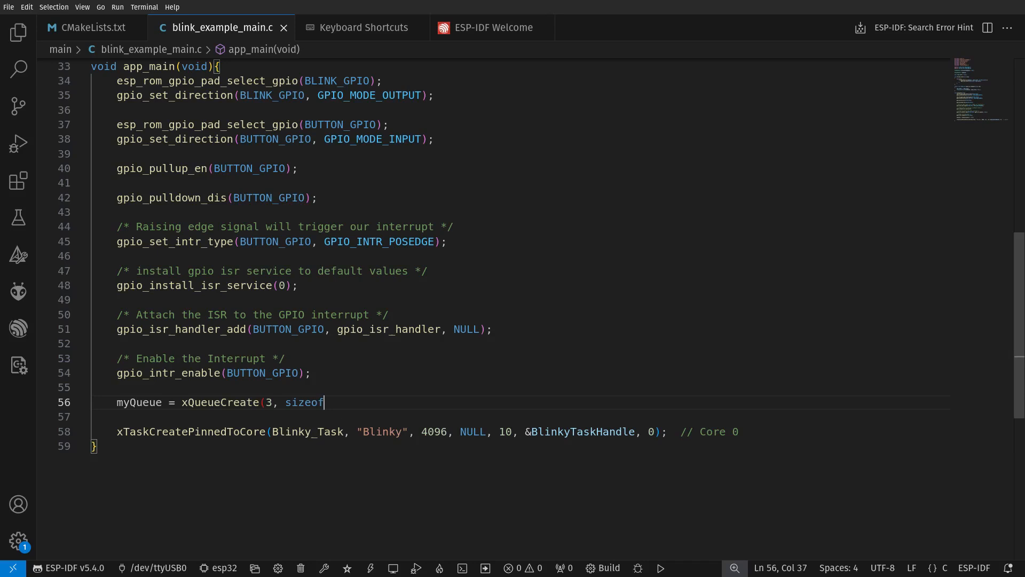
text((char));)
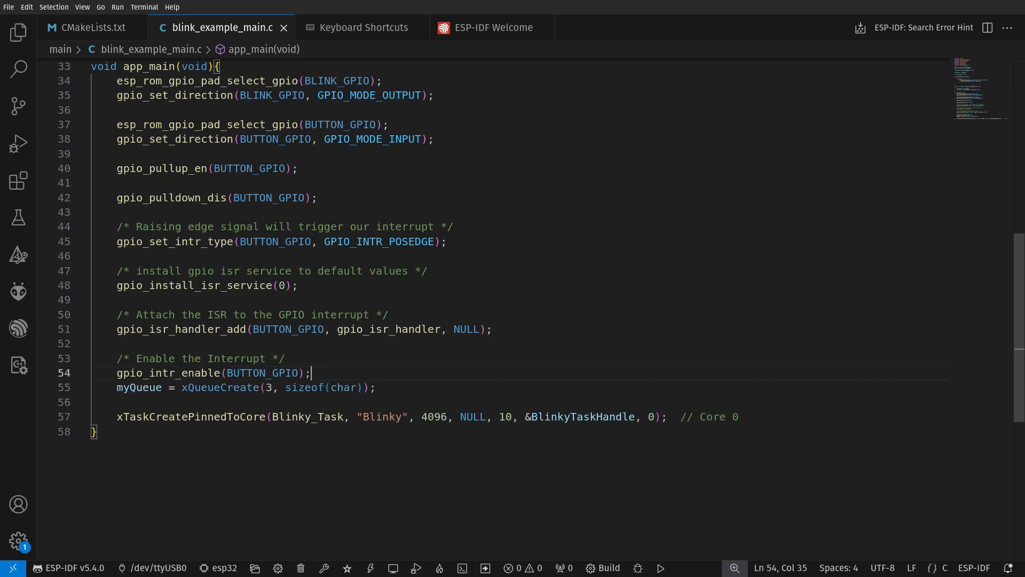
text(// Create t)
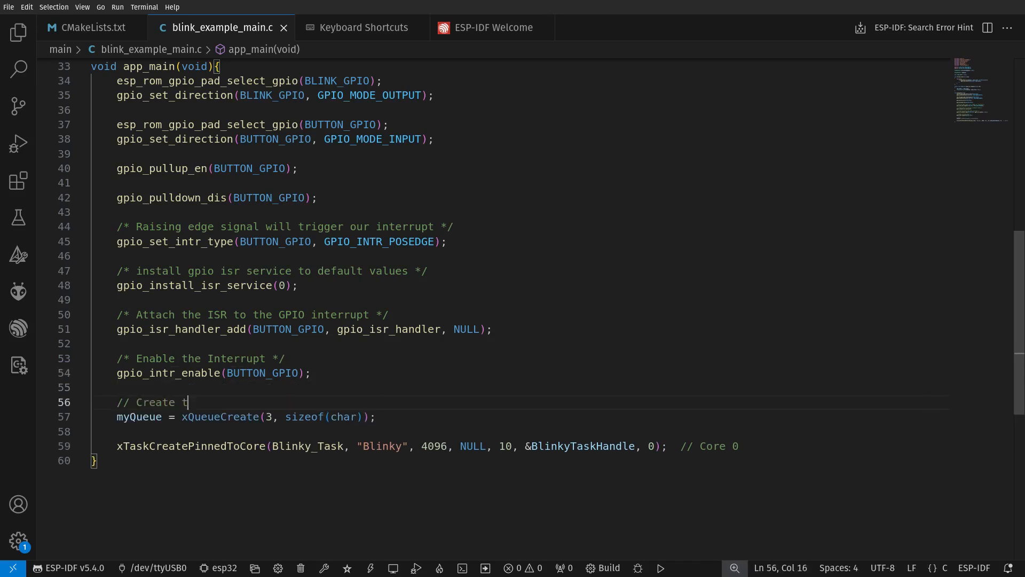